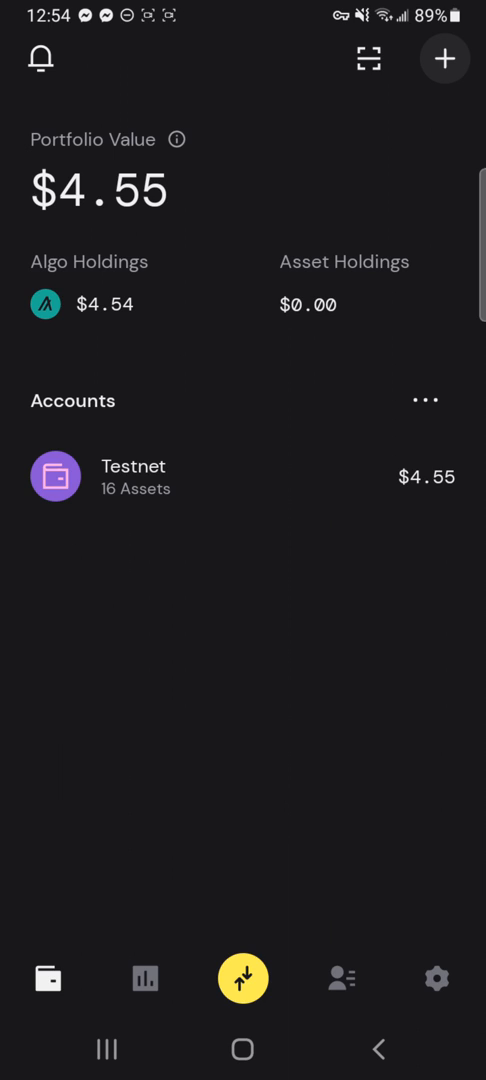
Step: Go to the Settings page from the portfolio overview
{"action": "left_click", "coordinate": [436, 980]}
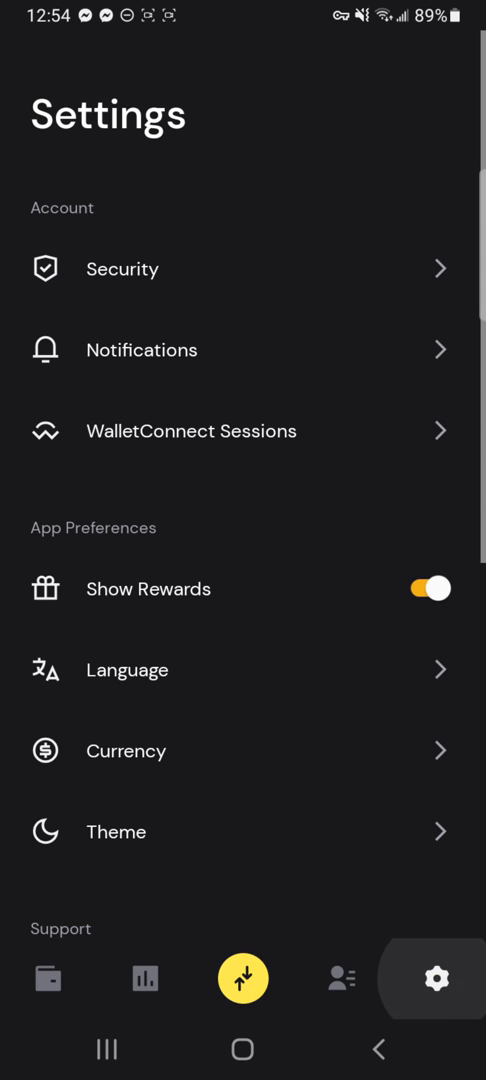
Step: Select TestNet in Node Settings under Developer Settings and return
{"action": "scroll", "scroll_direction": "down", "scroll_amount": 3}
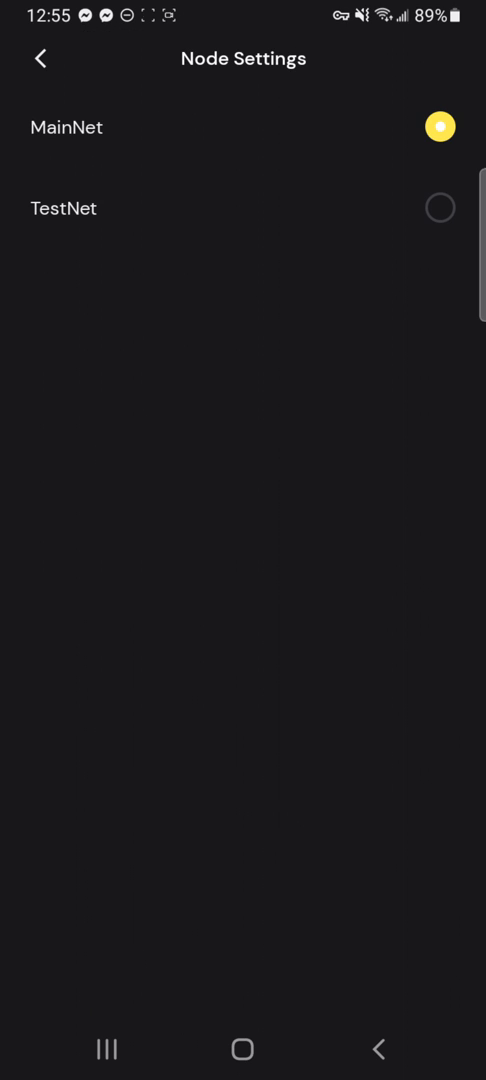
{"action": "left_click", "coordinate": [438, 208]}
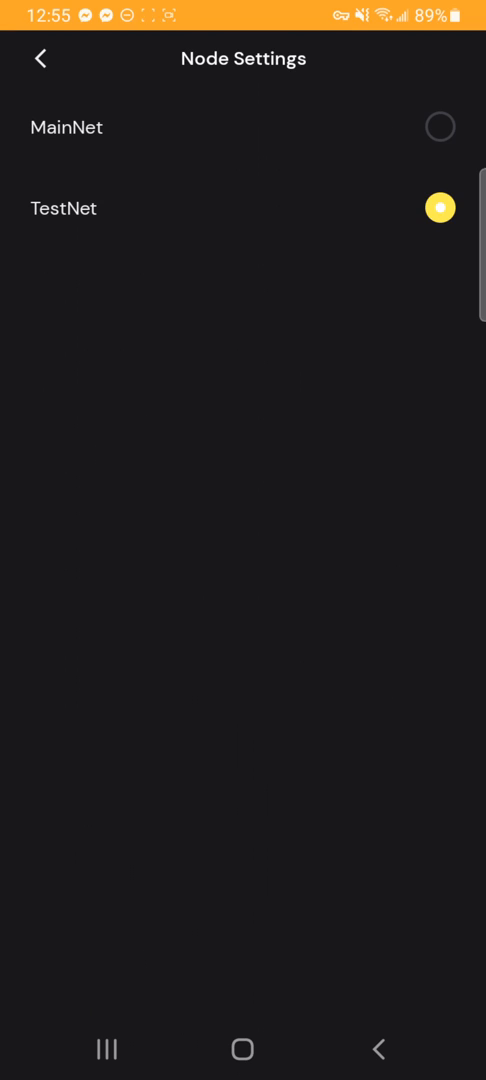
{"action": "left_click", "coordinate": [40, 56]}
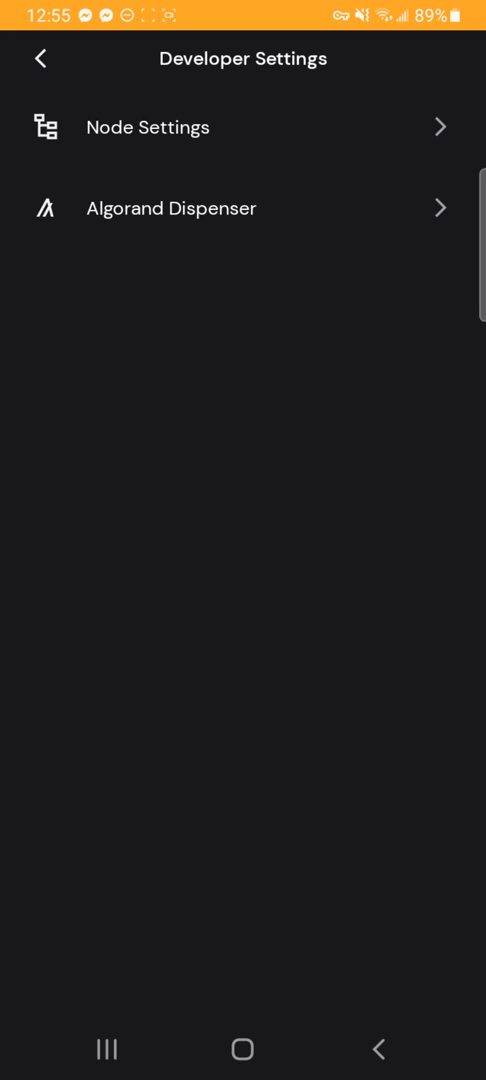
Step: Back out toward the portfolio overview, now marked TestNet with $5.89
{"action": "left_click", "coordinate": [40, 58]}
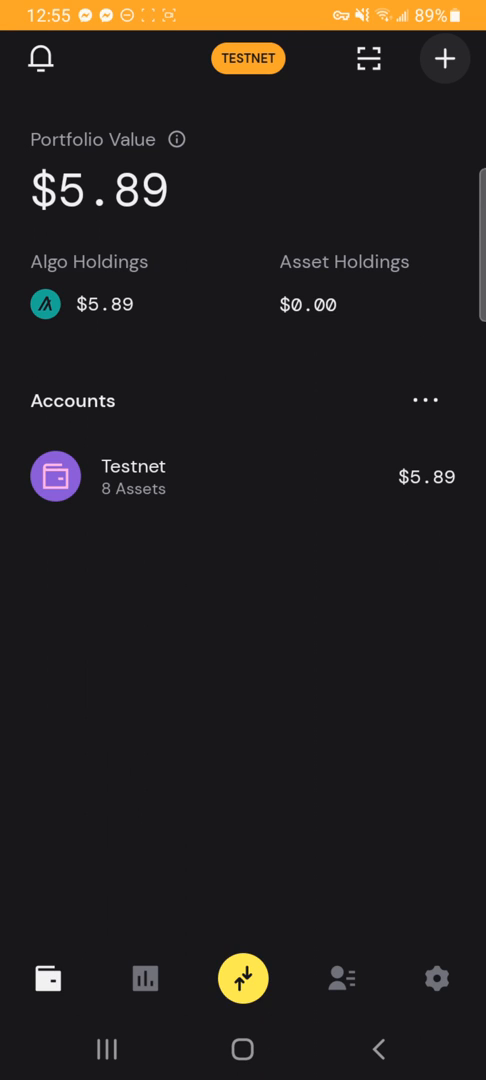
Step: Copy the Testnet account's receive address from its QR Code sheet and close it
{"action": "left_click", "coordinate": [242, 484]}
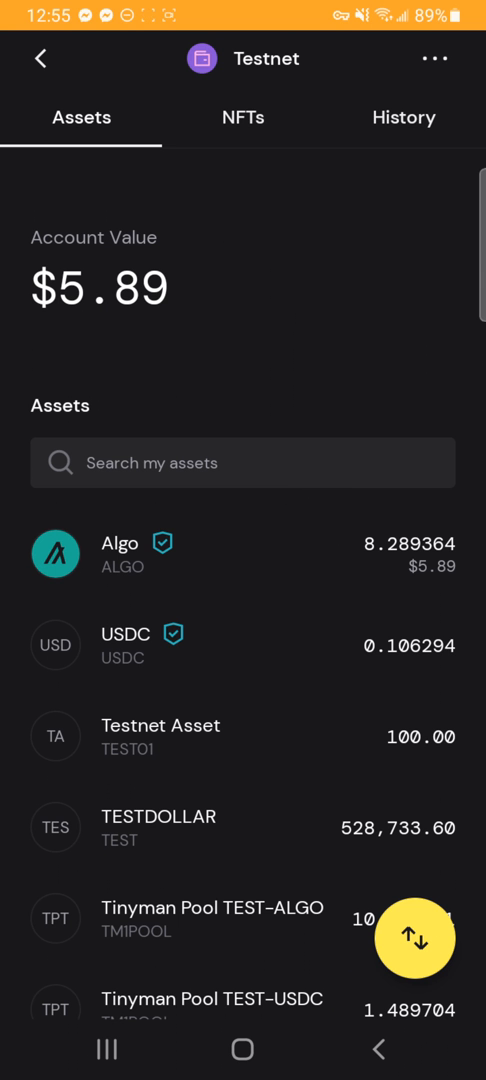
{"action": "left_click", "coordinate": [416, 938]}
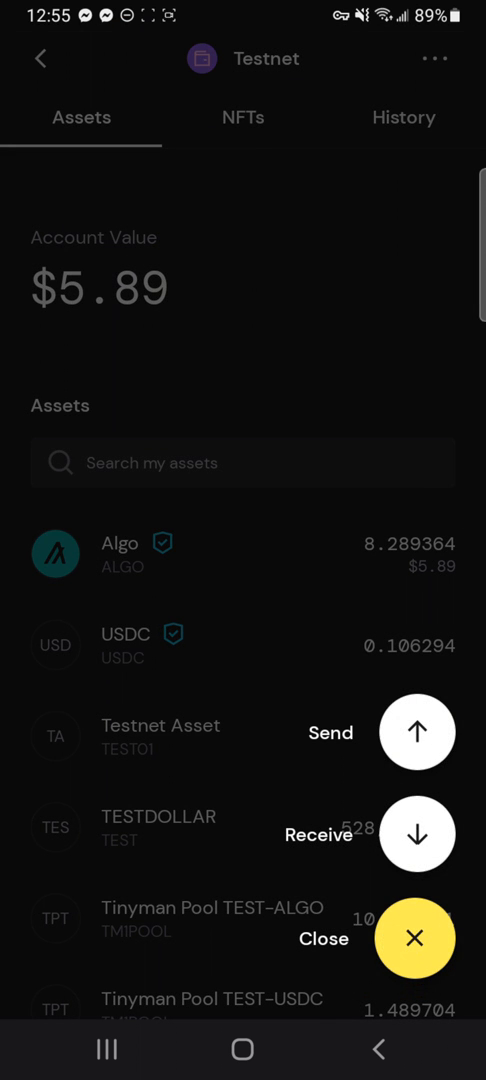
{"action": "left_click", "coordinate": [416, 832]}
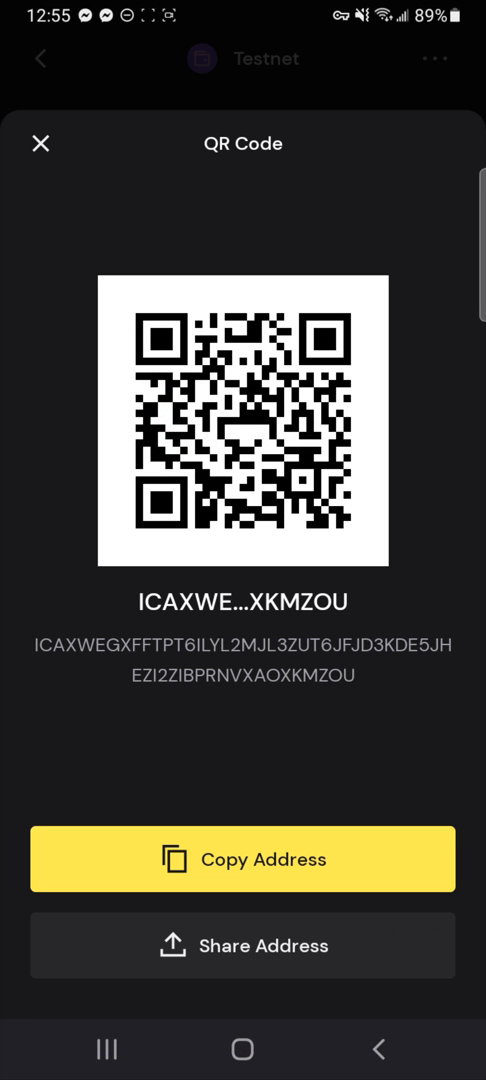
{"action": "left_click", "coordinate": [244, 860]}
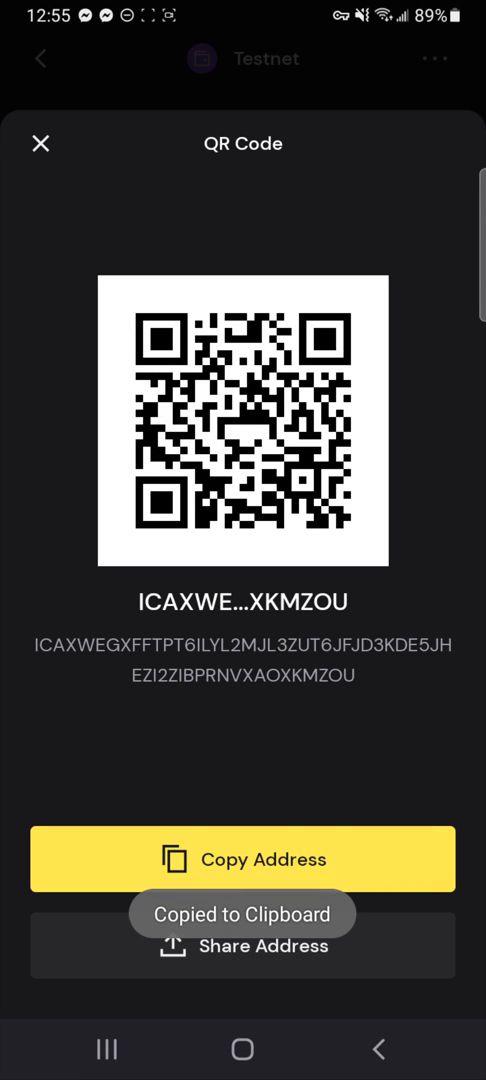
{"action": "left_click", "coordinate": [40, 142]}
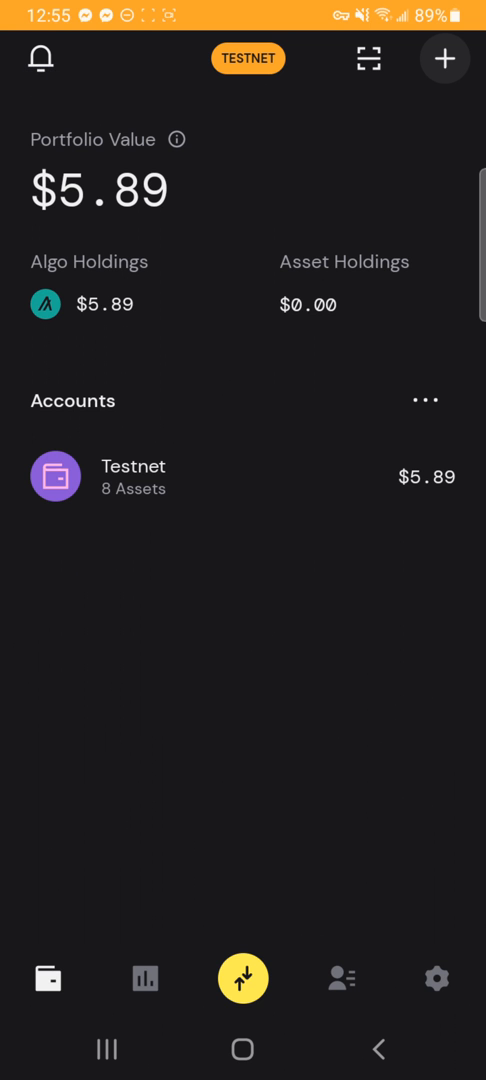
{"action": "left_click", "coordinate": [436, 976]}
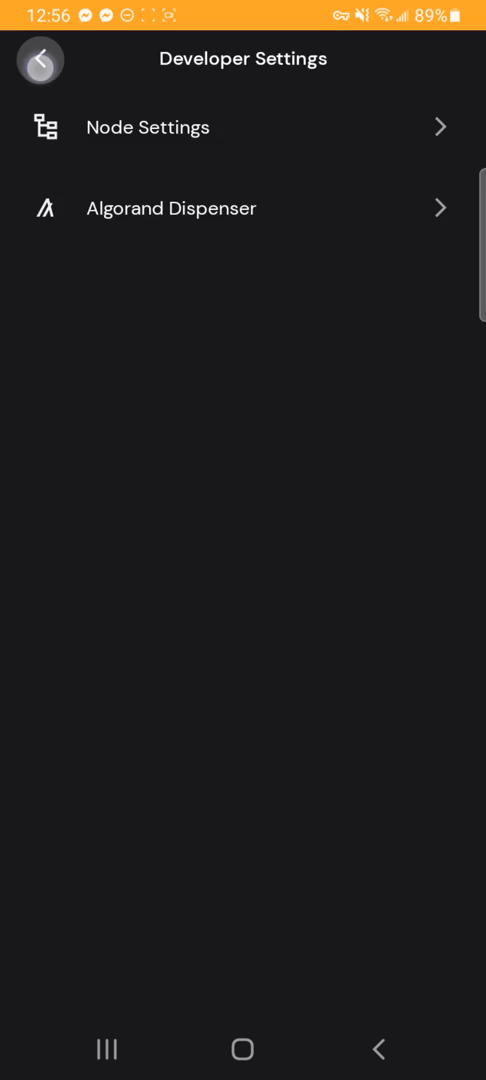
{"action": "left_click", "coordinate": [40, 60]}
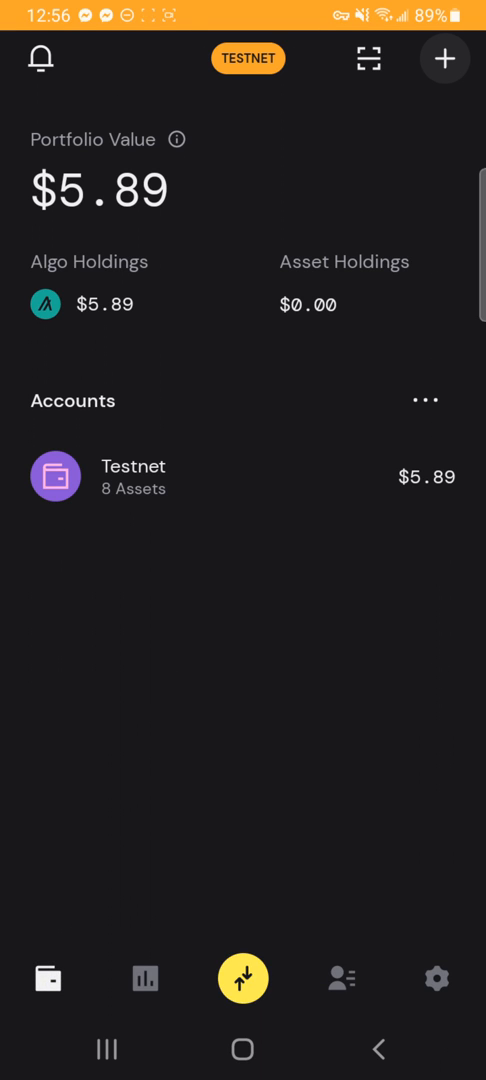